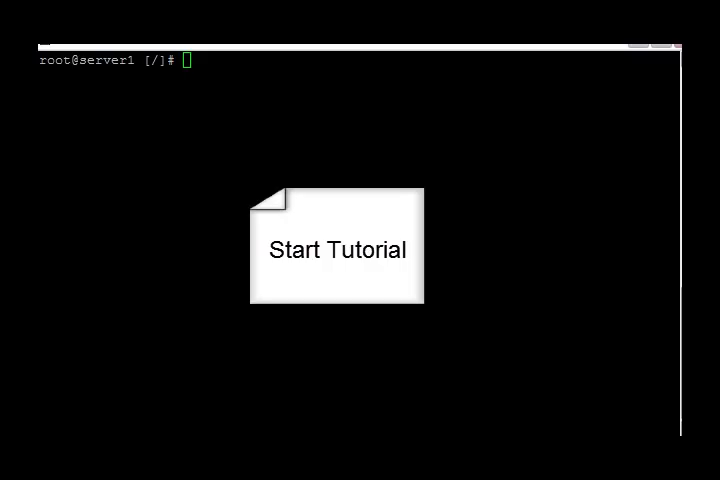
- Change into /usr/local/jakarta/tomcat, then begin a cd back toward the root directory
{"action": "left_click", "coordinate": [337, 248]}
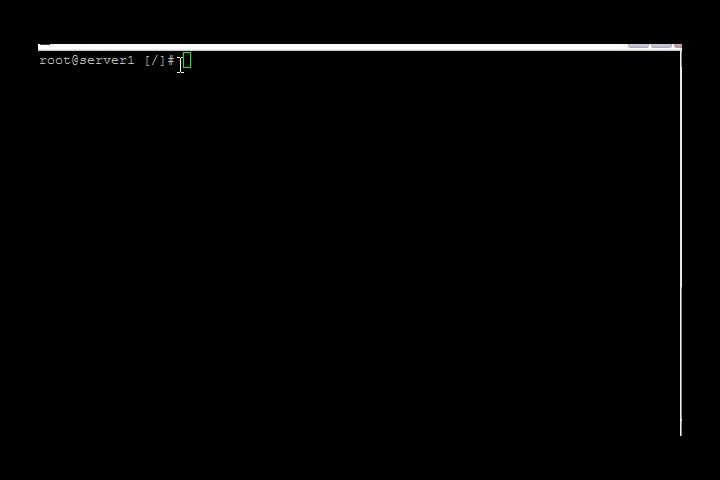
{"action": "type", "text": "cd /usr/"}
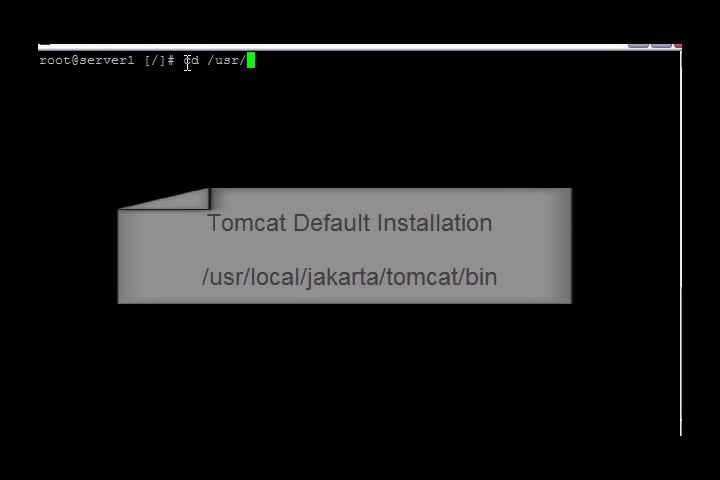
{"action": "type", "text": "local/jak"}
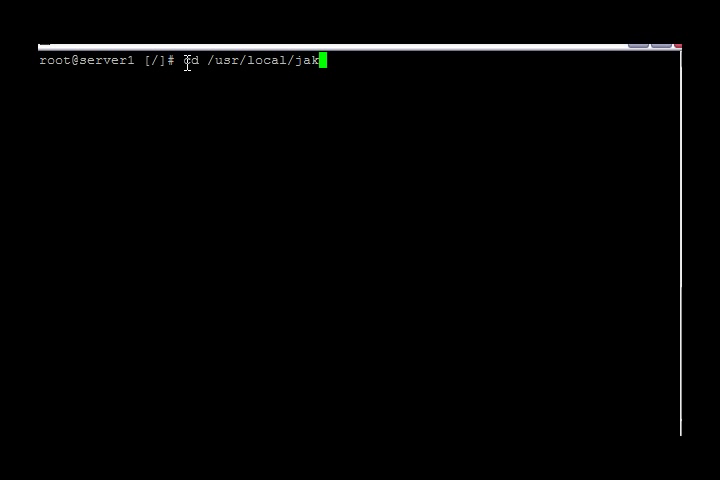
{"action": "type", "text": "arta/tomcat"}
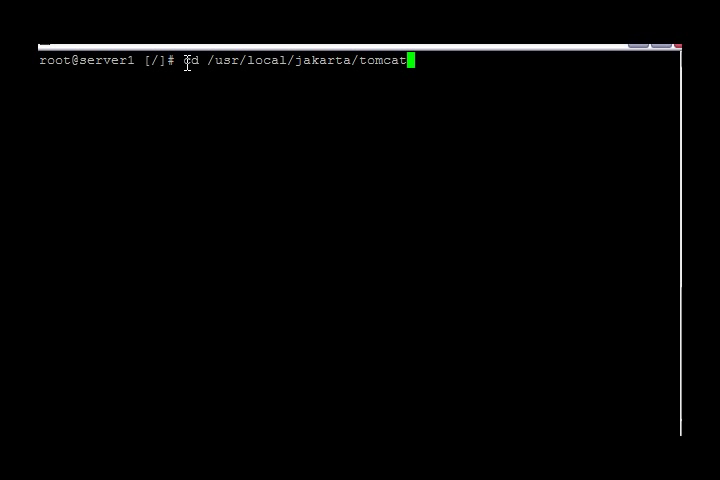
{"action": "key", "text": "Return"}
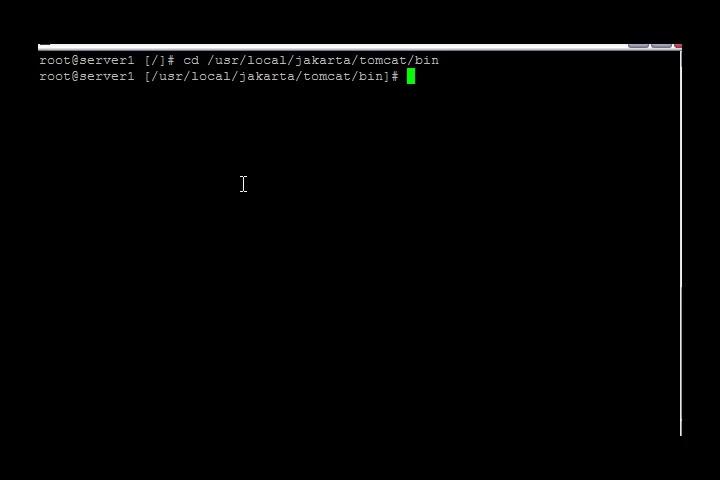
{"action": "type", "text": "cd  /"}
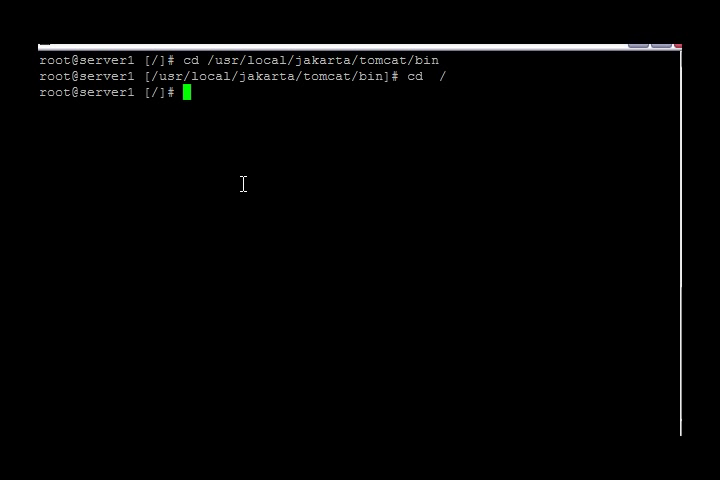
- Run find . -name catalina.sh -print from the root directory
{"action": "type", "text": "find . -name catalin."}
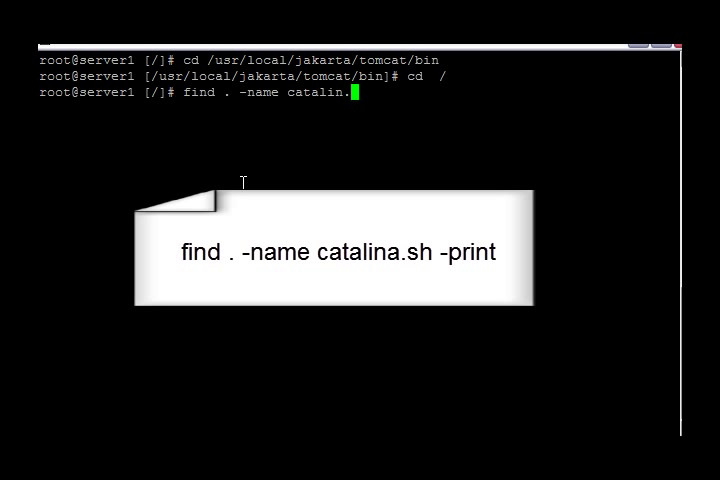
{"action": "type", "text": "a.sh"}
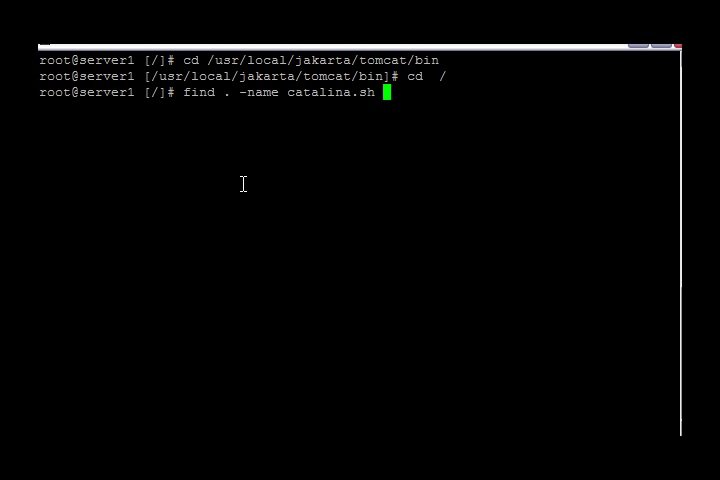
{"action": "type", "text": "-pr"}
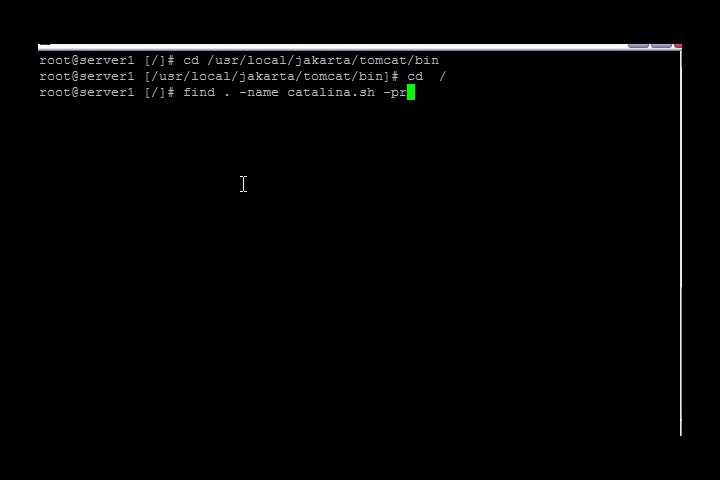
{"action": "type", "text": "nt"}
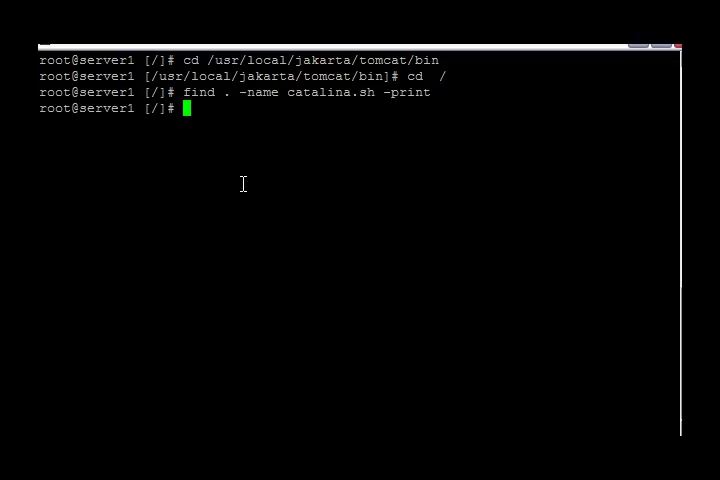
- Attempt cd /usr/jakarta/tomcat/bin, which fails with 'No such file or directory'
{"action": "type", "text": "cd"}
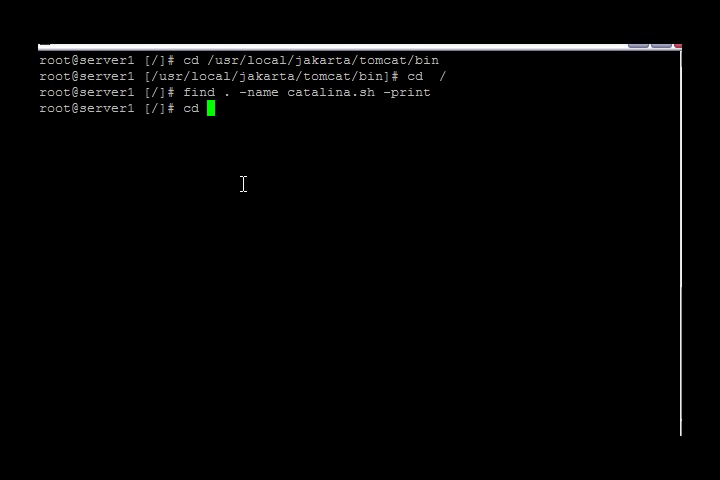
{"action": "type", "text": "/usr/"}
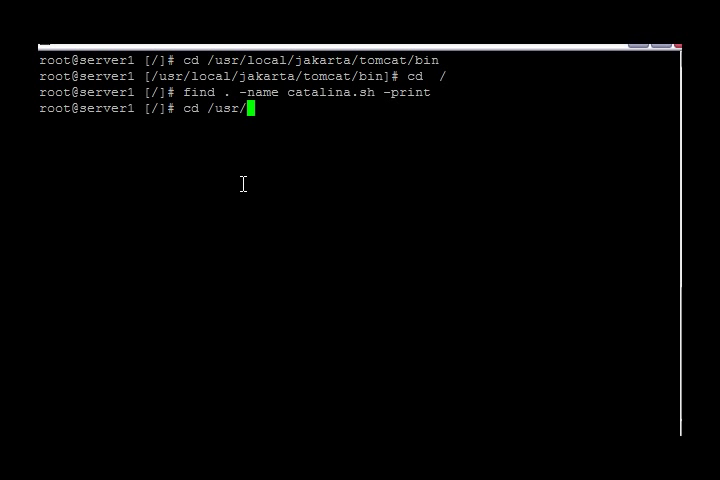
{"action": "type", "text": "jakarta"}
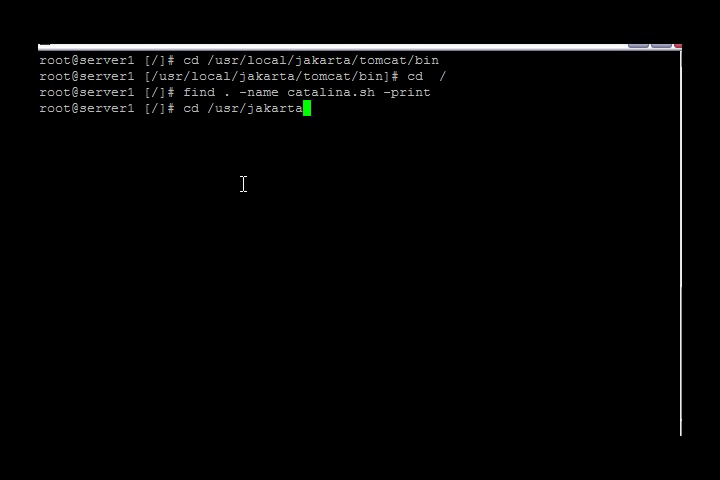
{"action": "type", "text": "/cat"}
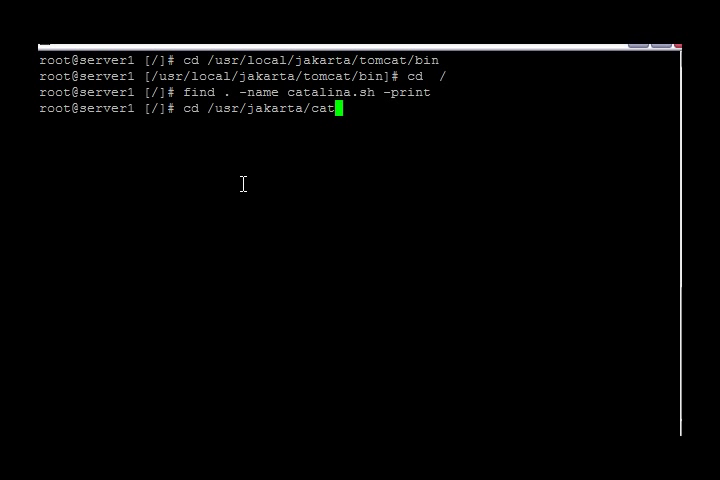
{"action": "type", "text": "omcat/b"}
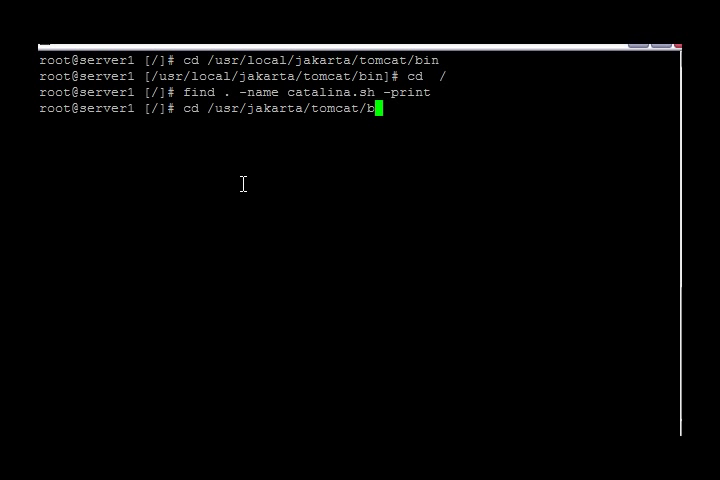
{"action": "key", "text": "Return"}
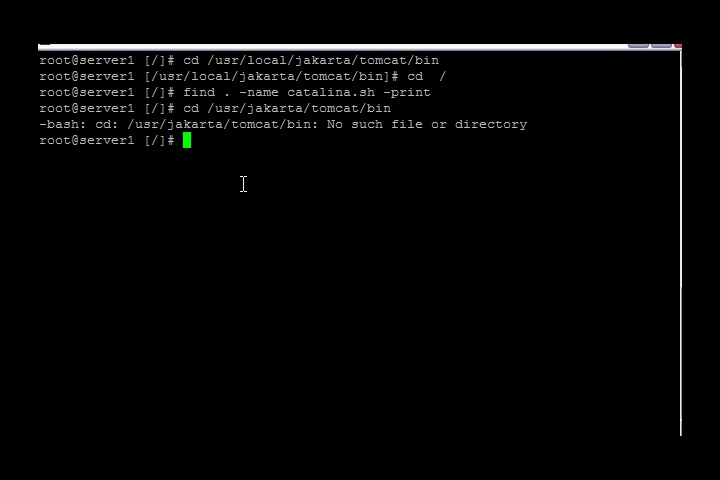
- Change into the correct path /usr/local/jakarta/tomcat/bin
{"action": "type", "text": "cd /us"}
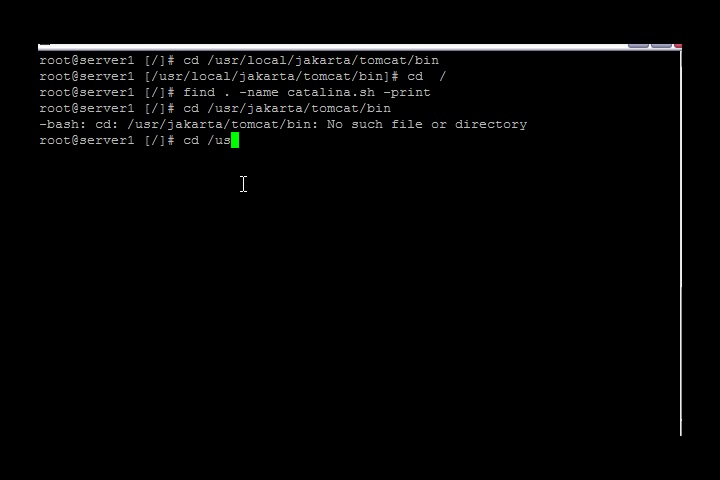
{"action": "type", "text": "r/local/"}
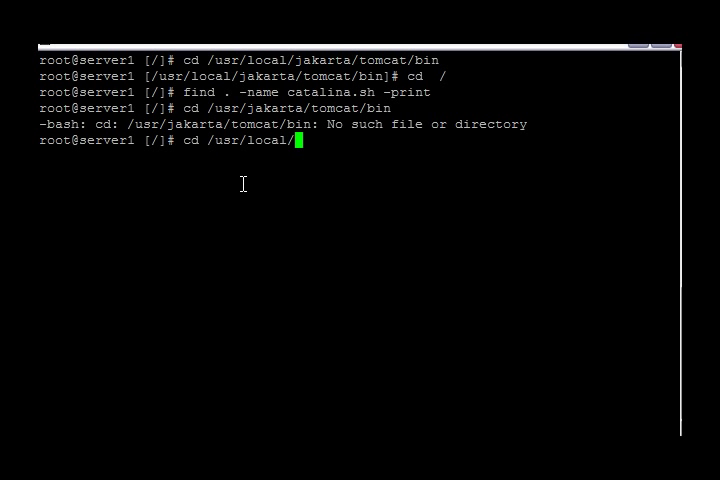
{"action": "type", "text": "jakarta/tomcat/bin"}
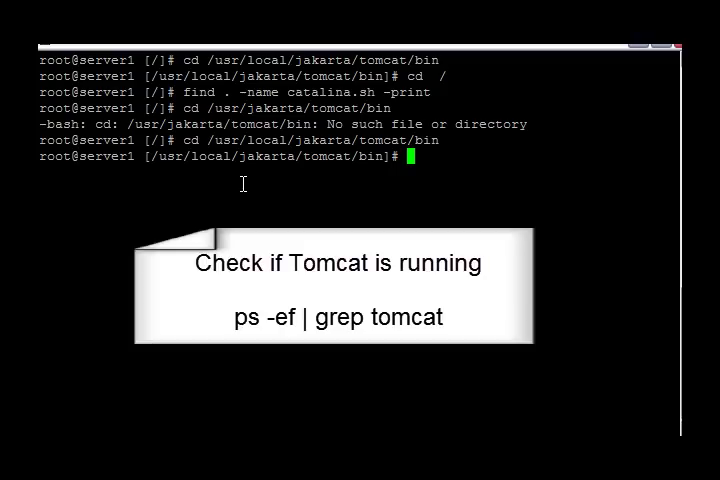
- Run ps -ef | grep tomcat to confirm Tomcat's java process is running
{"action": "type", "text": "ps -"}
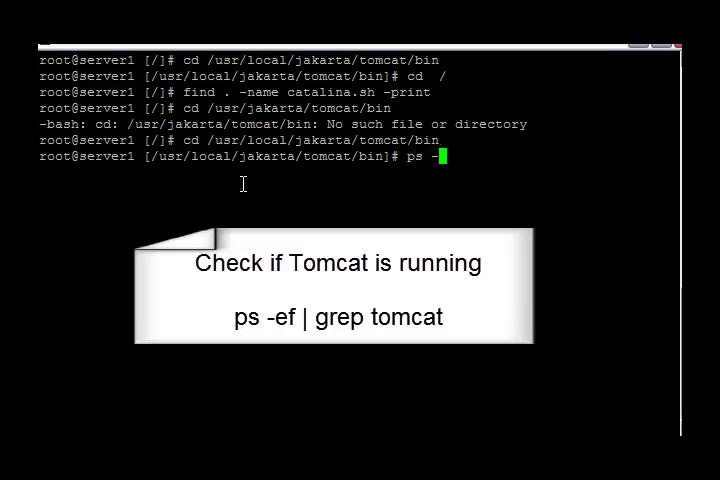
{"action": "type", "text": "ef | grep to"}
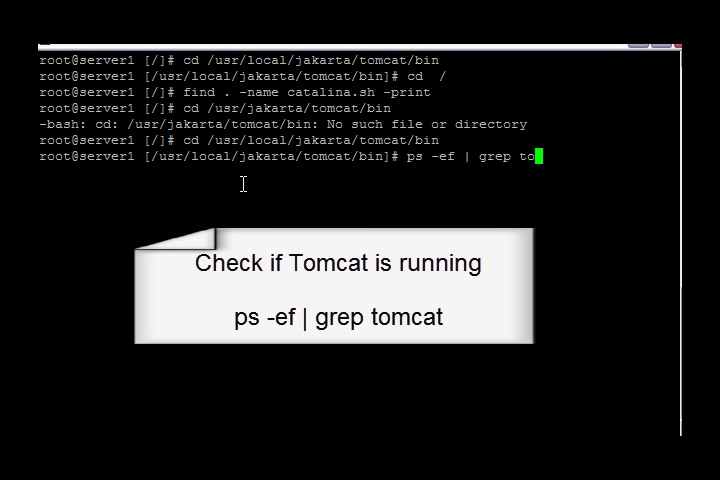
{"action": "type", "text": "mcat"}
{"action": "type", "text": "ps -"}
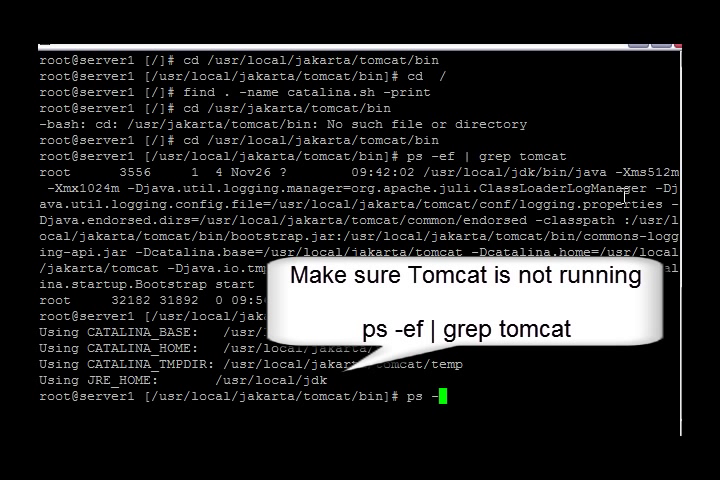
- Rerun ps -ef | grep tomcat, showing only the grep line remains
{"action": "type", "text": "e"}
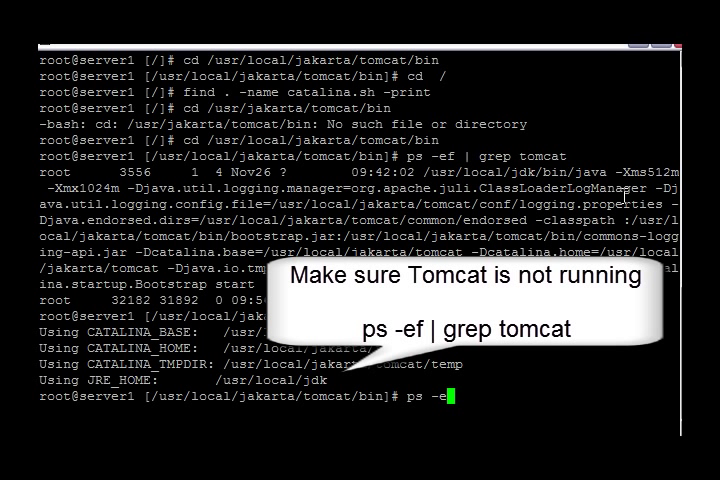
{"action": "key", "text": "Return"}
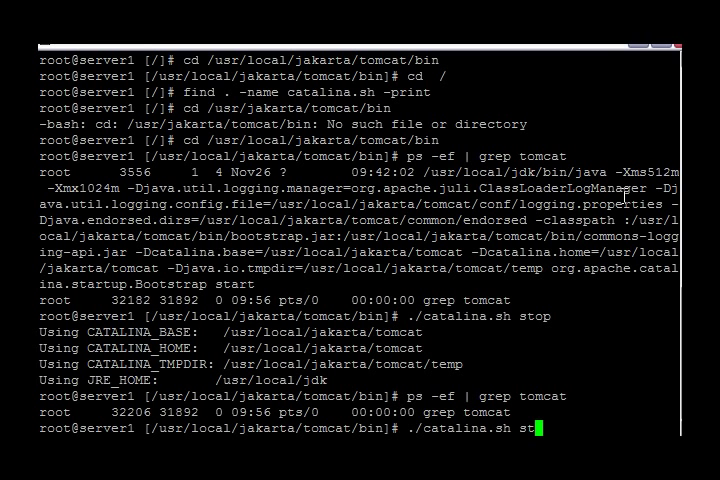
- Run ./catalina.sh start to bring Tomcat back up
{"action": "type", "text": "art"}
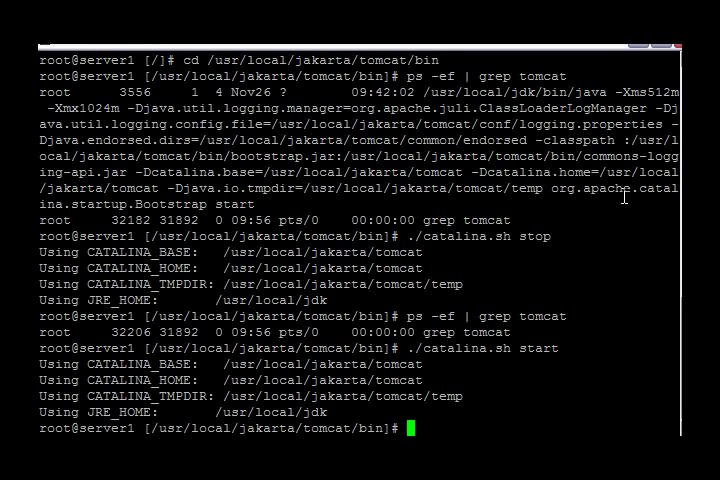
{"action": "type", "text": "./catalina.sh start"}
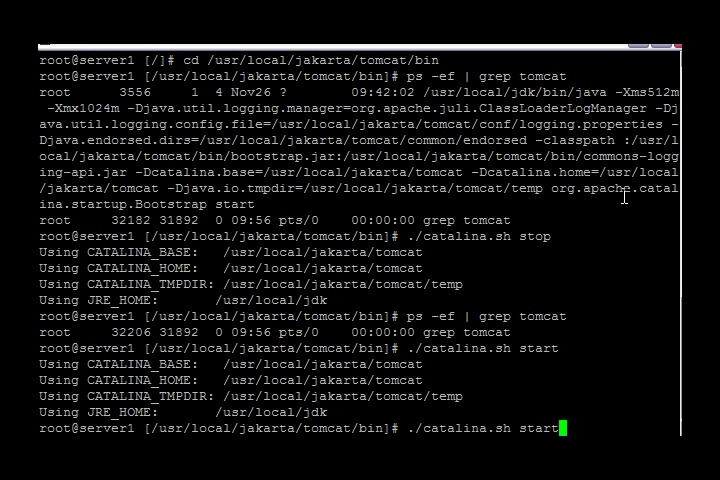